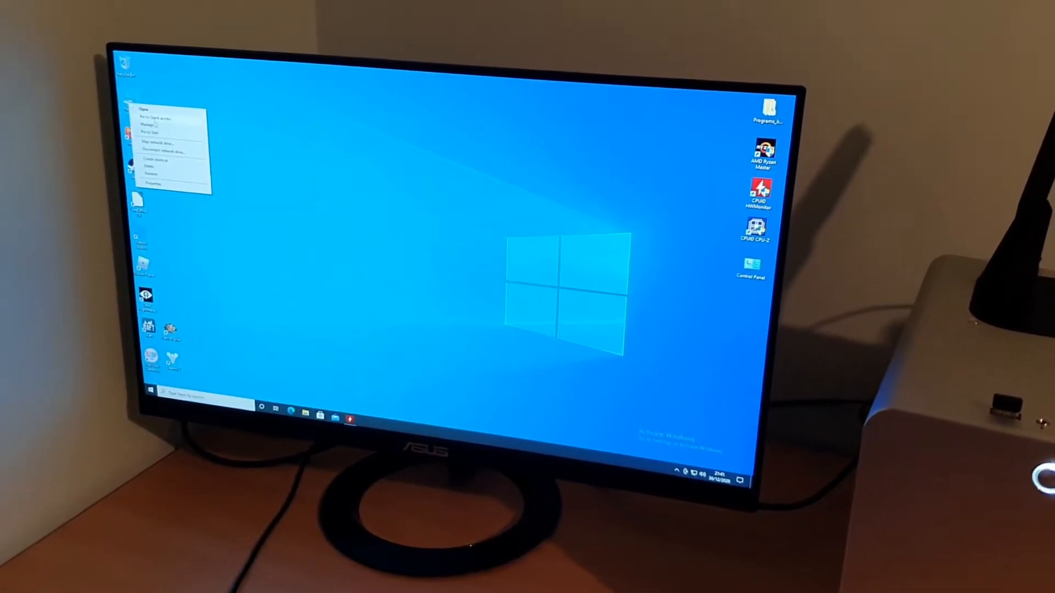
# - Choose Manage on This PC to launch Computer Management
pyautogui.click(146, 124)
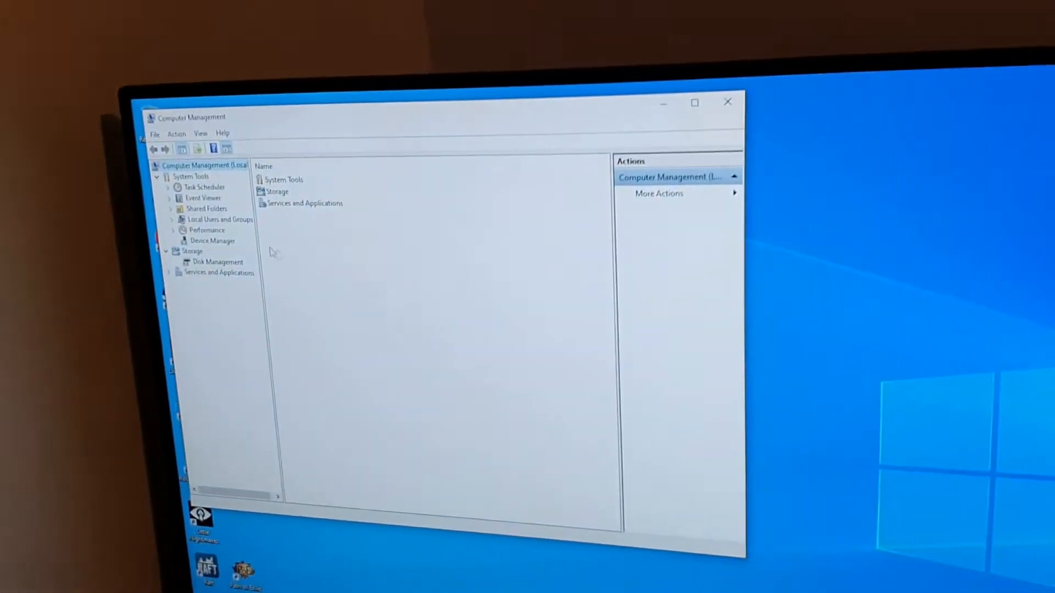
# - Select Device Manager and expand Bluetooth to reveal the Intel Wireless Bluetooth adapter
pyautogui.click(212, 240)
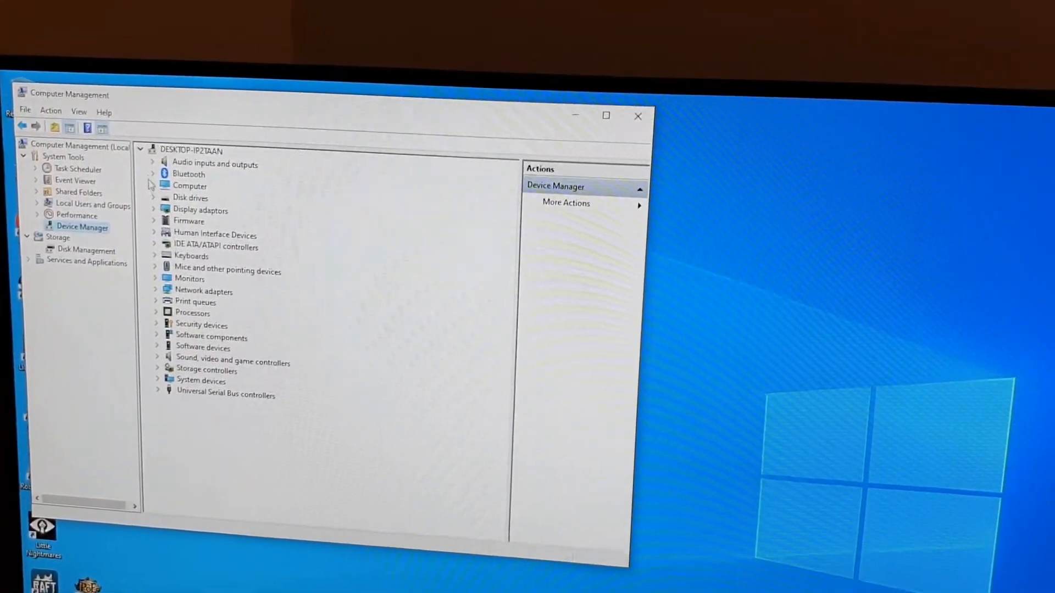
pyautogui.click(154, 175)
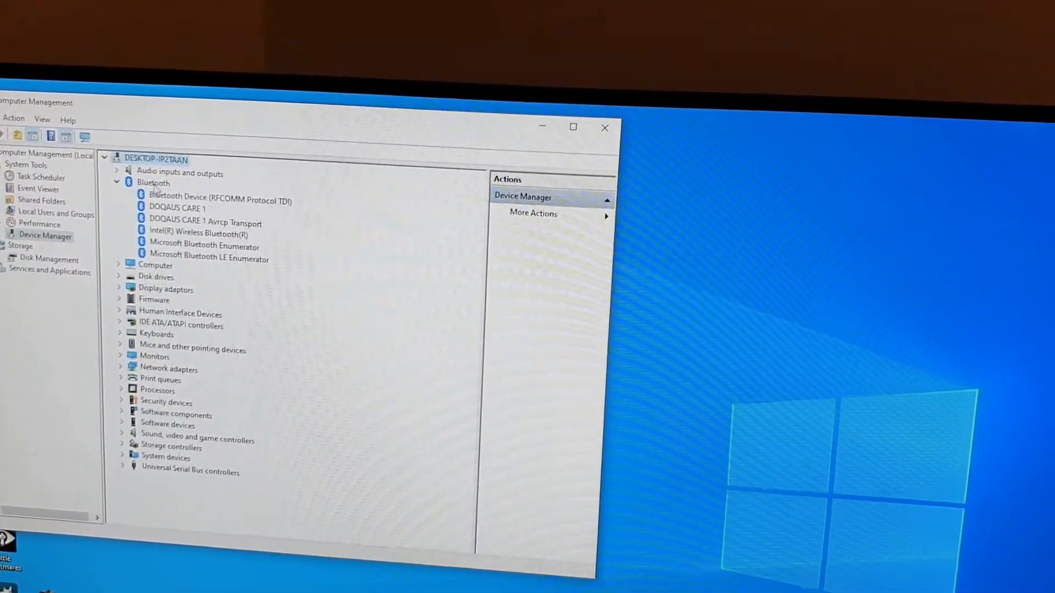